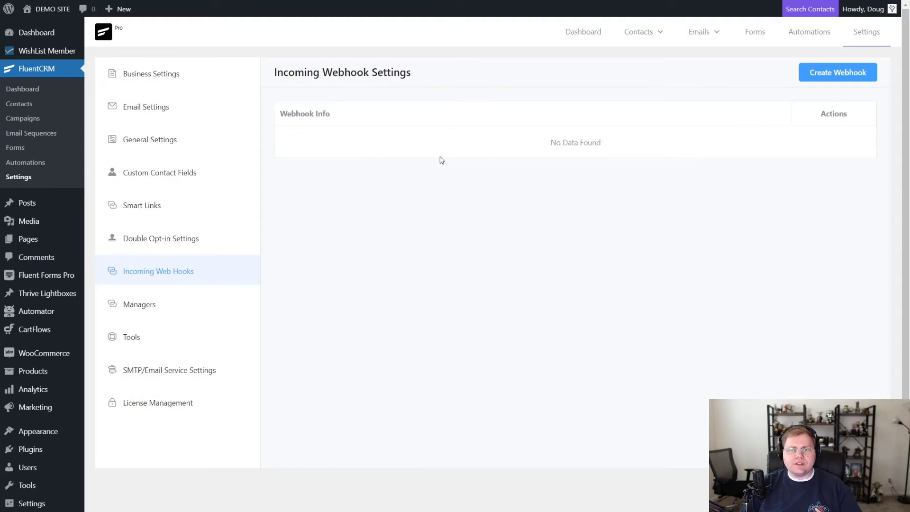
{"action": "mouse_move", "coordinate": [164, 266]}
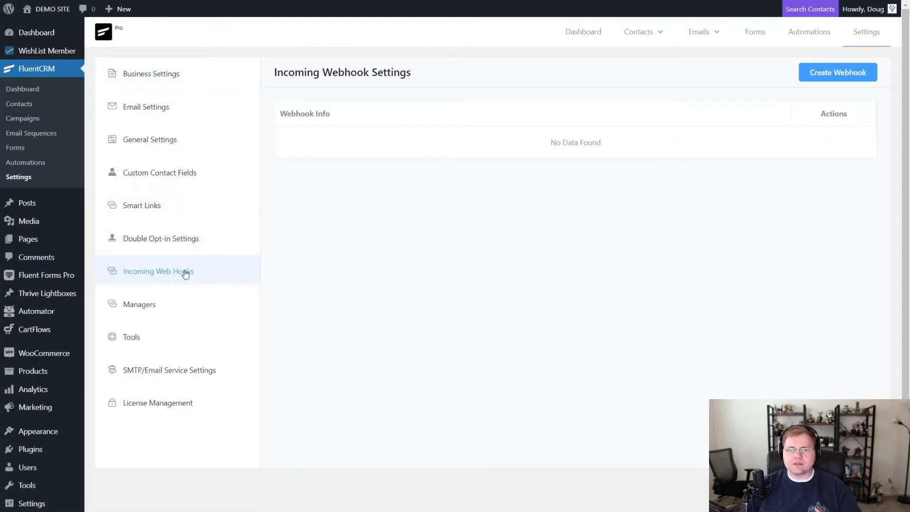
- Start a new incoming webhook and name it Course A
{"action": "left_click", "coordinate": [839, 72]}
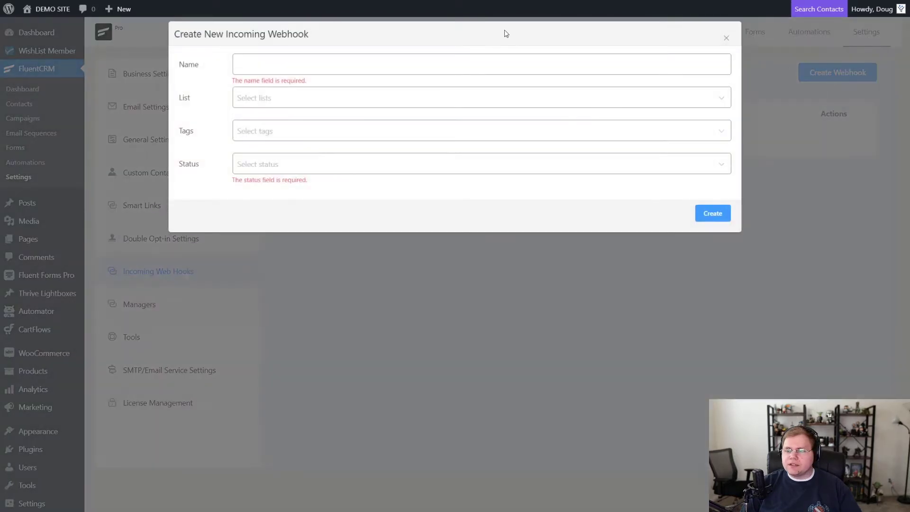
{"action": "left_click", "coordinate": [479, 62]}
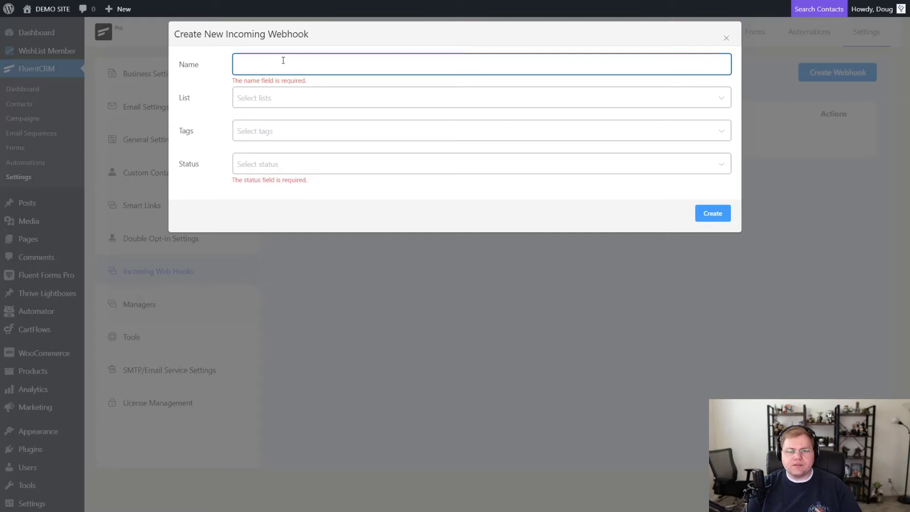
{"action": "type", "text": "c"}
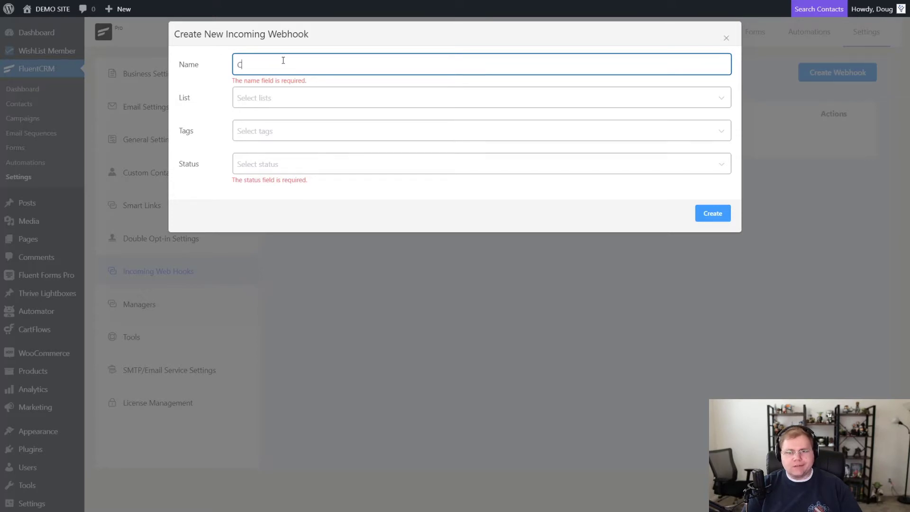
{"action": "type", "text": "Course A"}
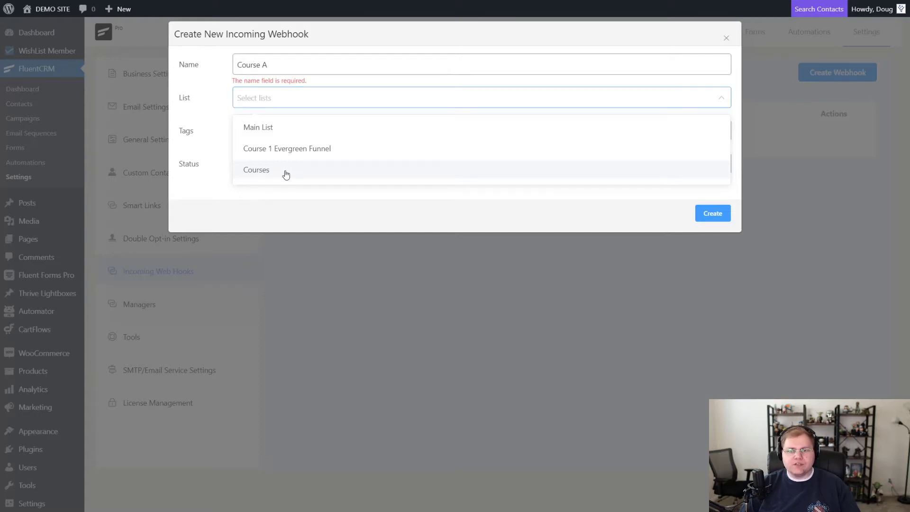
- Assign the Courses list, the Best Course Ever tag and Subscribed status to the webhook
{"action": "left_click", "coordinate": [256, 170]}
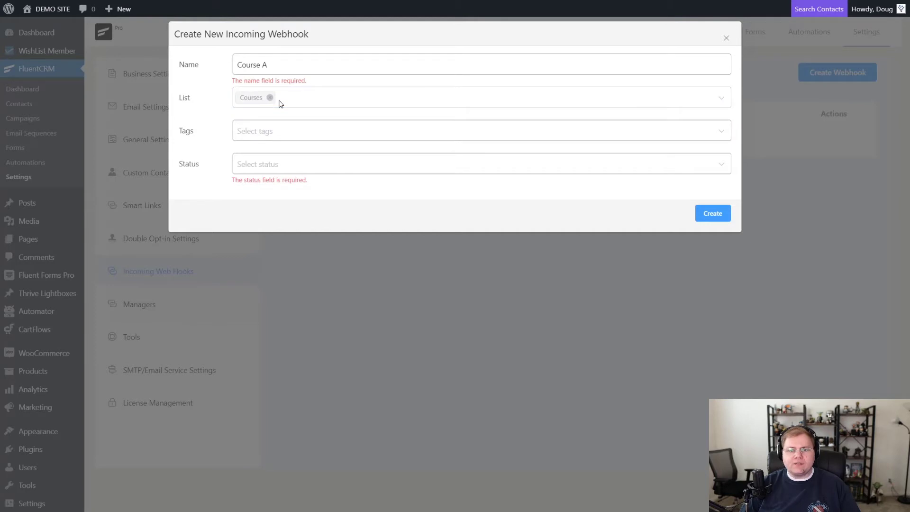
{"action": "mouse_move", "coordinate": [276, 102]}
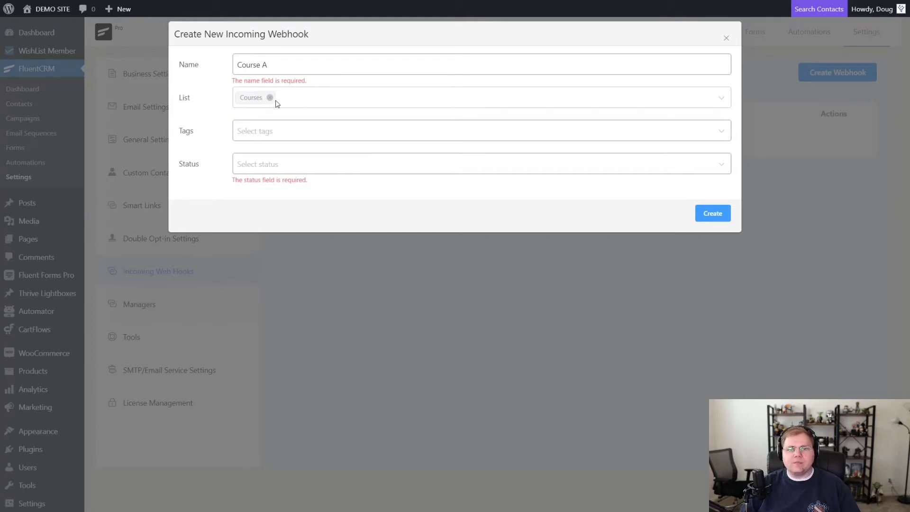
{"action": "mouse_move", "coordinate": [191, 101]}
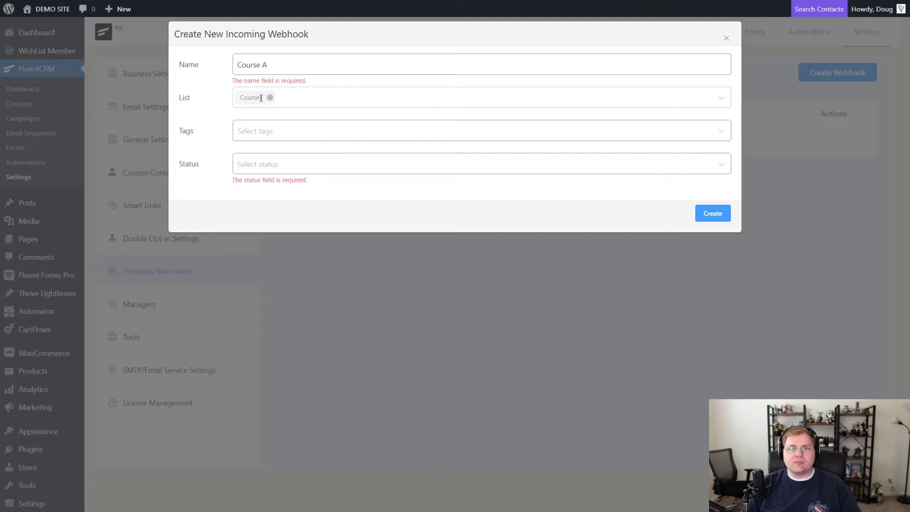
{"action": "left_click", "coordinate": [480, 137]}
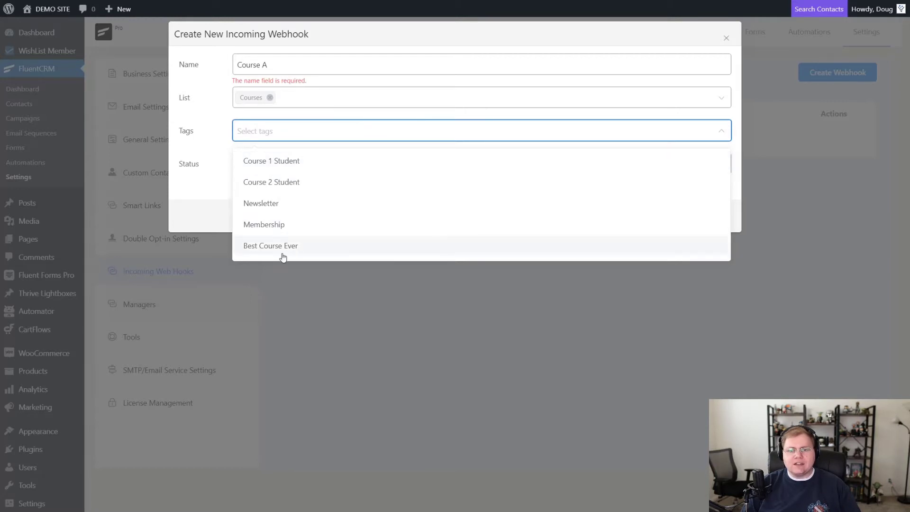
{"action": "left_click", "coordinate": [272, 246]}
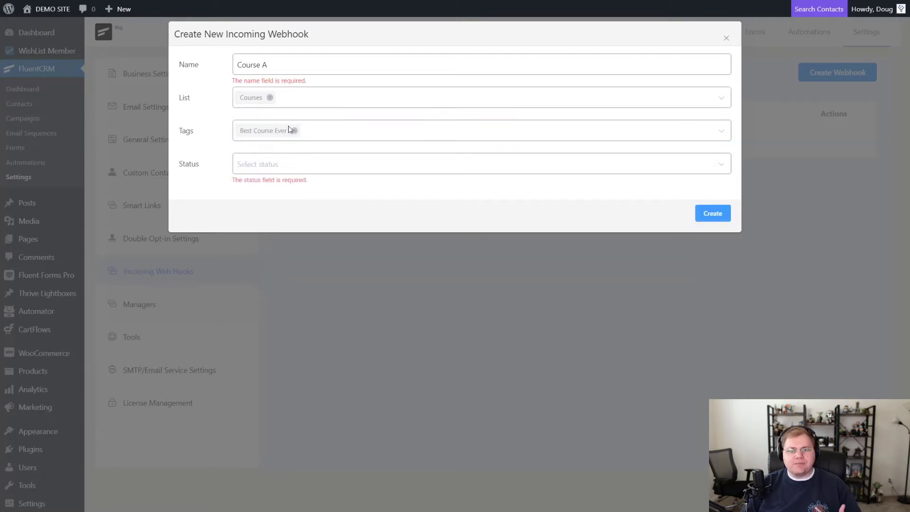
{"action": "left_click", "coordinate": [480, 163]}
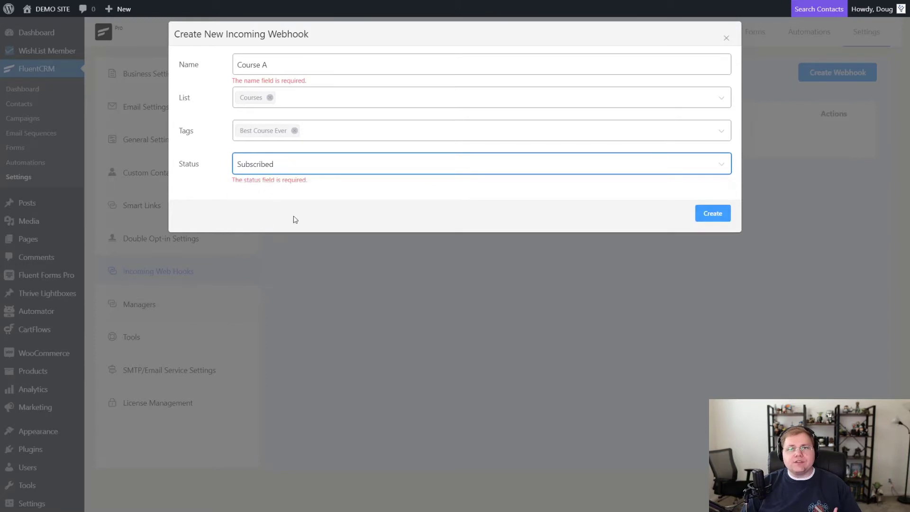
{"action": "left_click", "coordinate": [713, 213]}
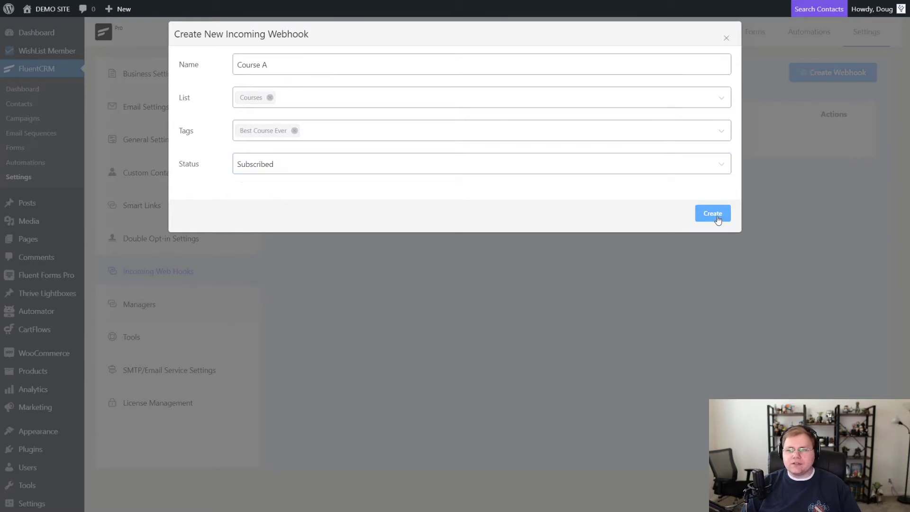
- Create the Course A webhook and highlight the First Name field with its first_name key
{"action": "left_click", "coordinate": [714, 213]}
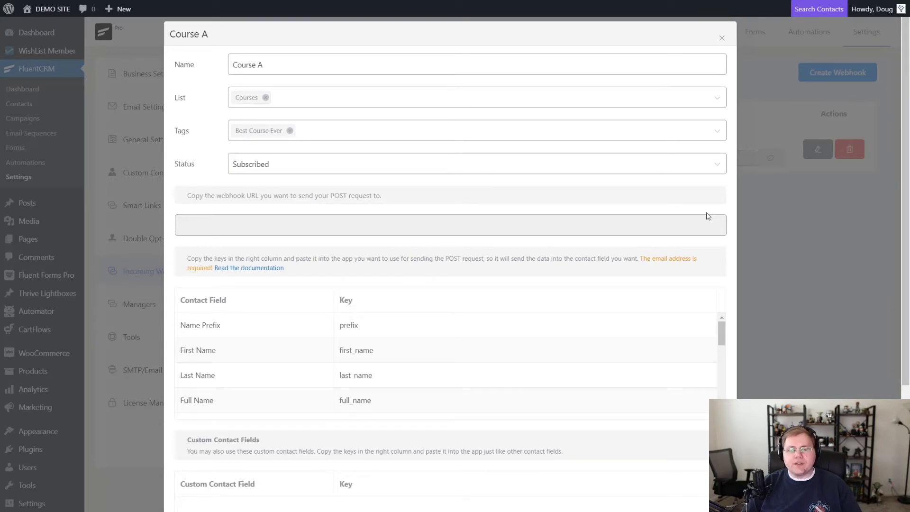
{"action": "mouse_move", "coordinate": [395, 201]}
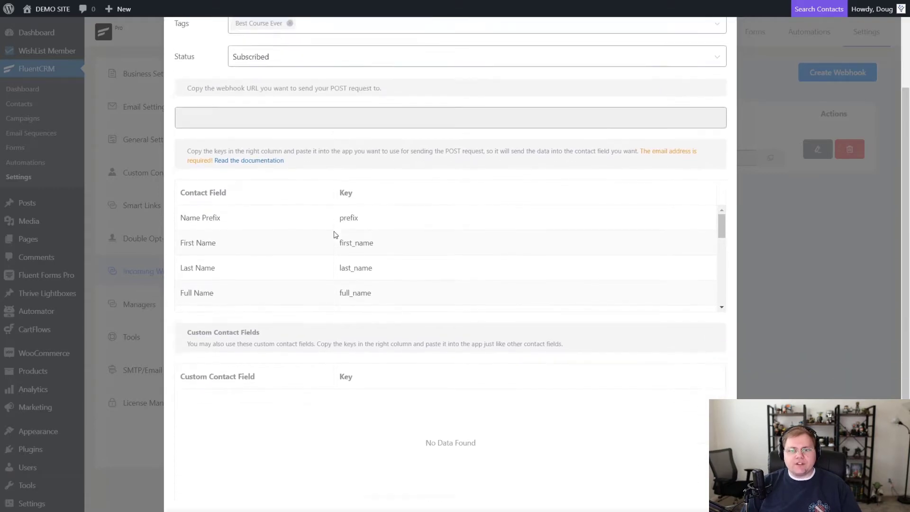
{"action": "scroll", "scroll_direction": "down", "scroll_amount": 3}
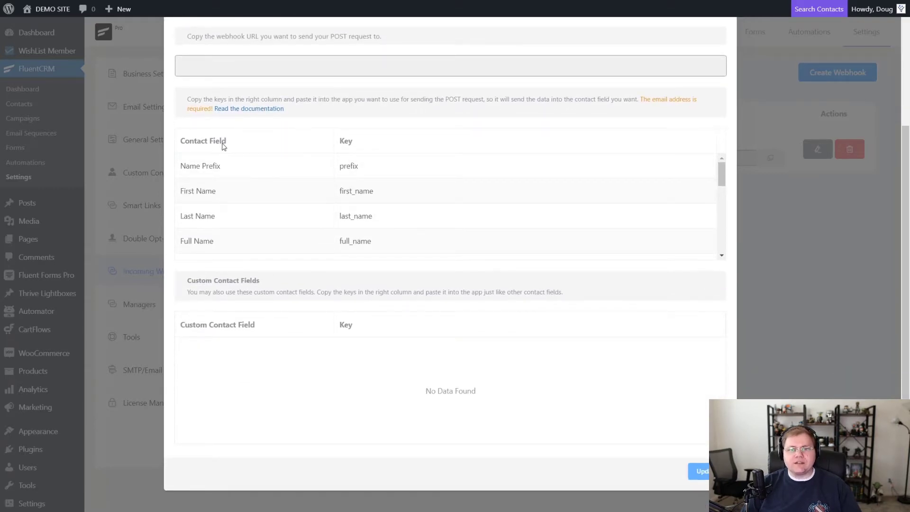
{"action": "mouse_move", "coordinate": [351, 149]}
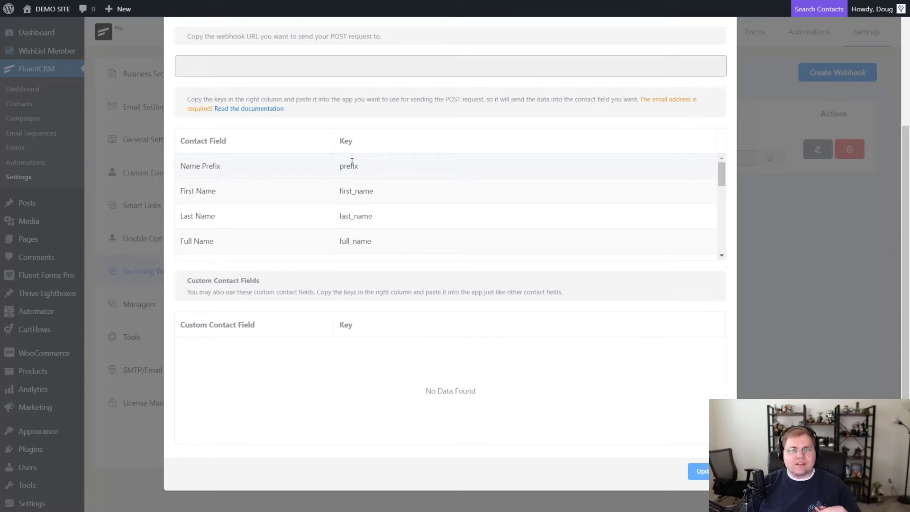
{"action": "double_click", "coordinate": [197, 192]}
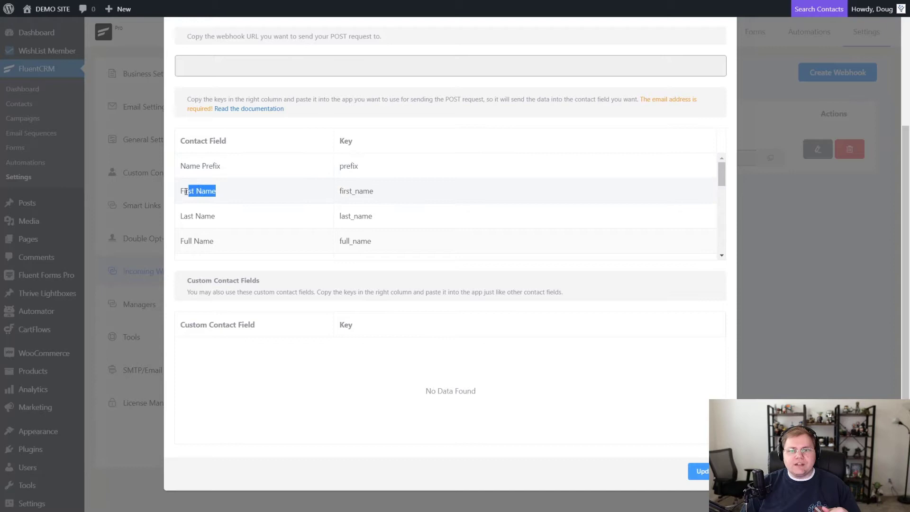
{"action": "double_click", "coordinate": [197, 191]}
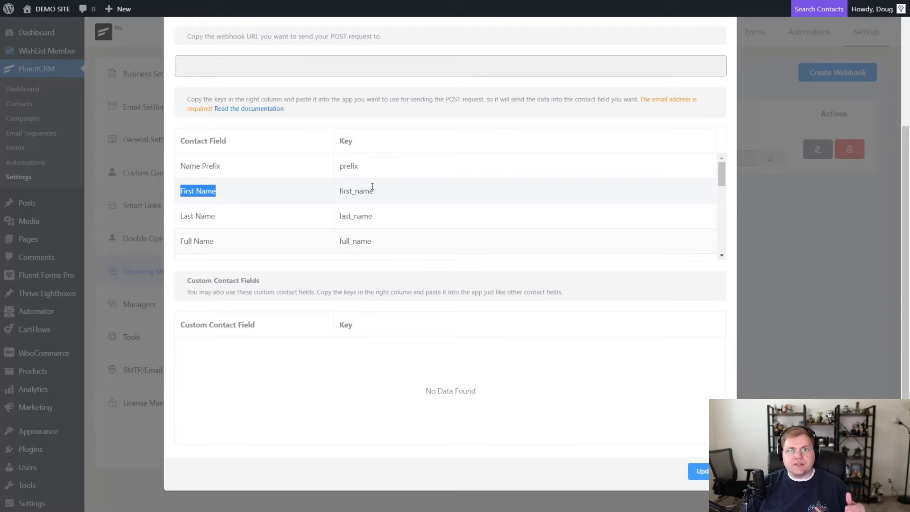
{"action": "double_click", "coordinate": [357, 191]}
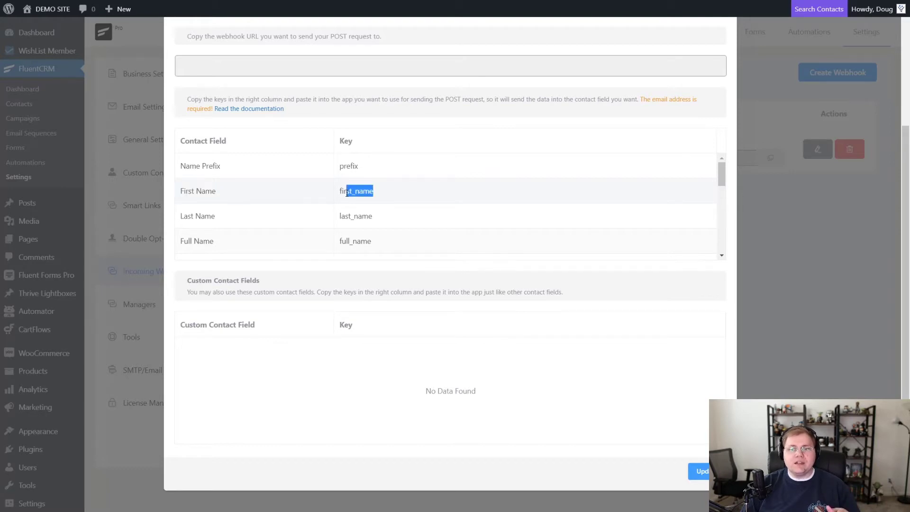
{"action": "double_click", "coordinate": [357, 191]}
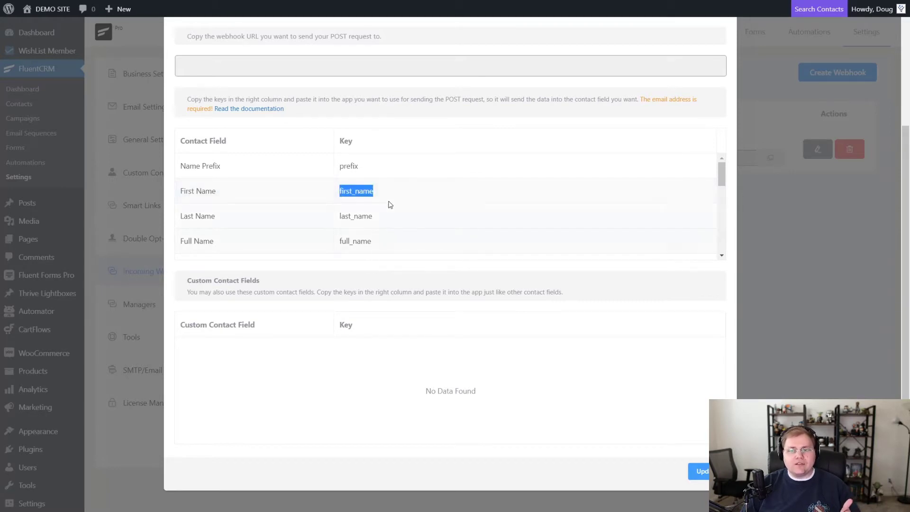
{"action": "scroll", "scroll_direction": "down", "scroll_amount": 3}
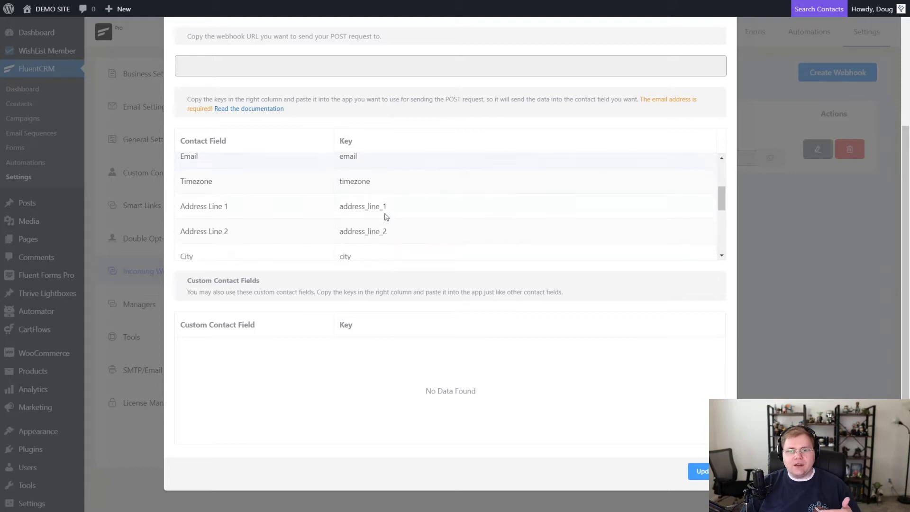
{"action": "scroll", "scroll_direction": "down", "scroll_amount": 3}
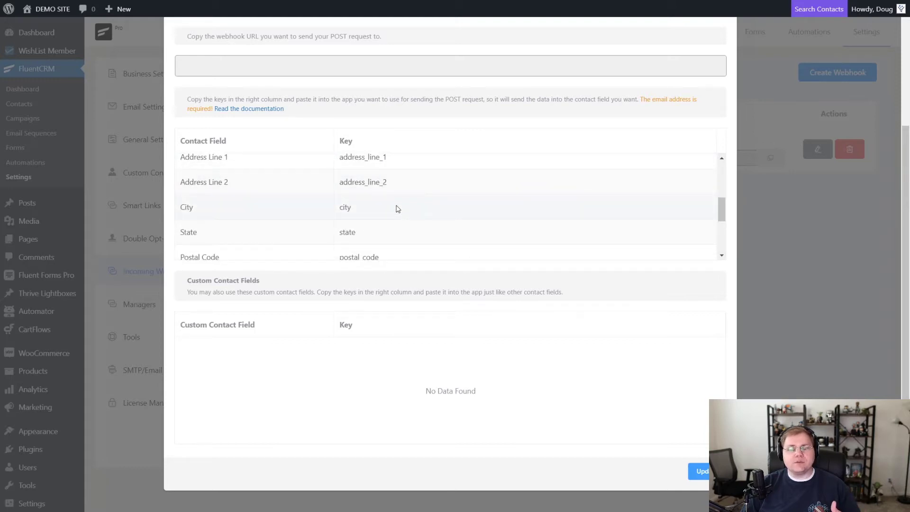
{"action": "scroll", "scroll_direction": "down", "scroll_amount": 3}
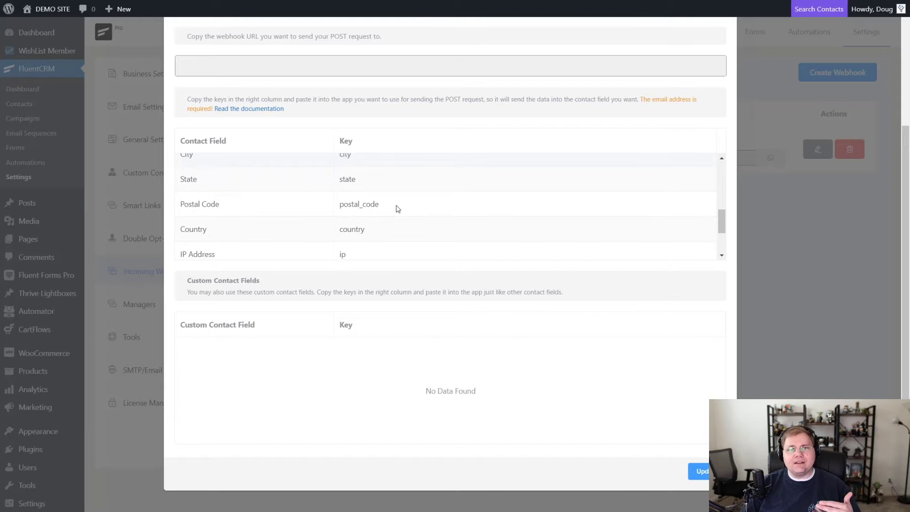
{"action": "mouse_move", "coordinate": [358, 374]}
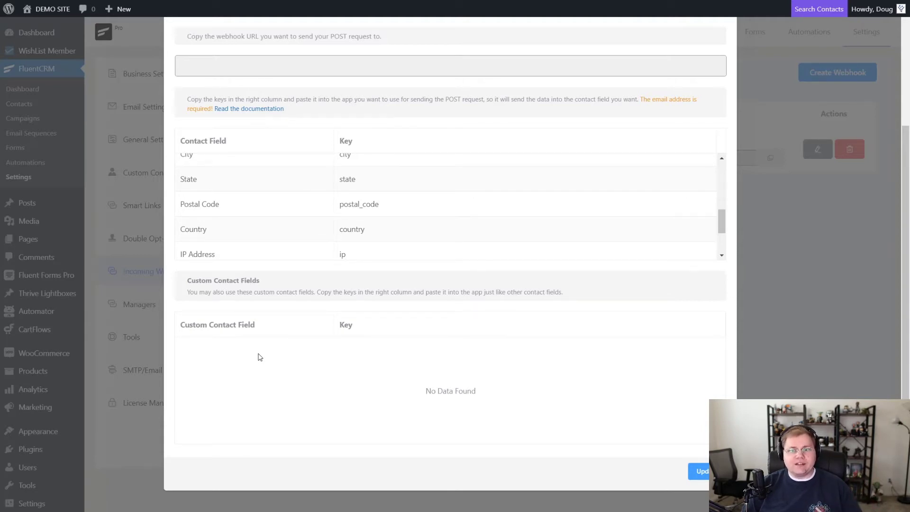
{"action": "mouse_move", "coordinate": [203, 334]}
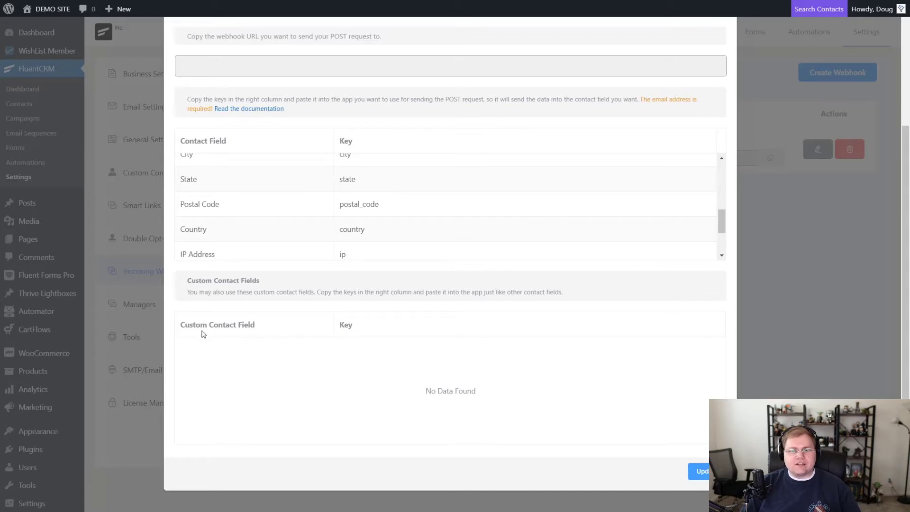
{"action": "mouse_move", "coordinate": [216, 347]}
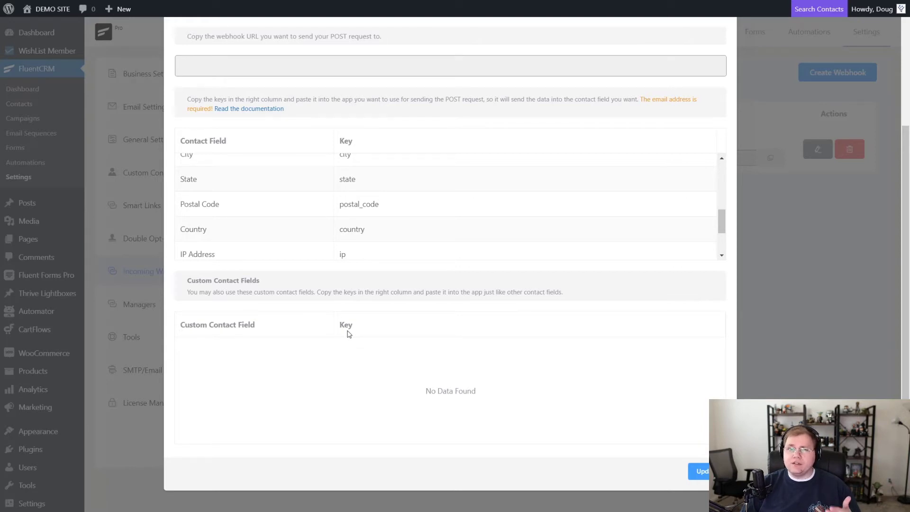
{"action": "mouse_move", "coordinate": [419, 224]}
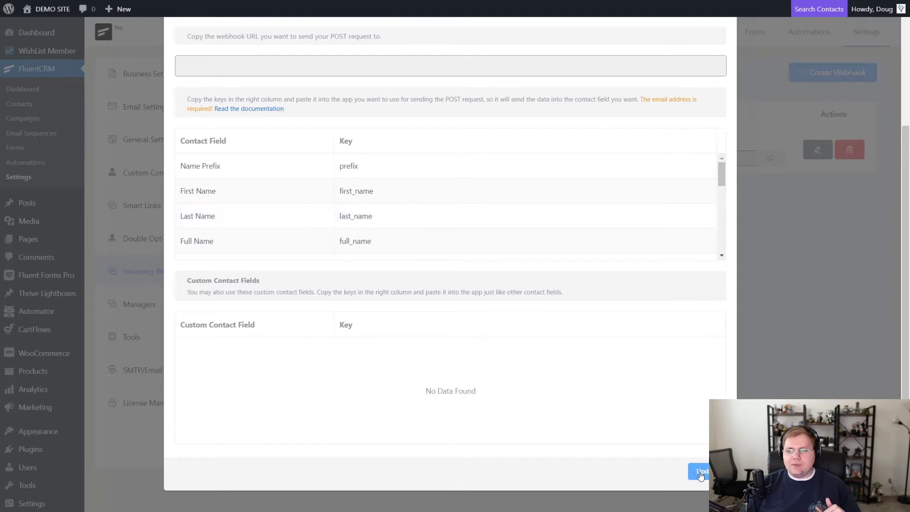
- Update the Course A webhook and copy its URL from the webhook list
{"action": "left_click", "coordinate": [699, 471]}
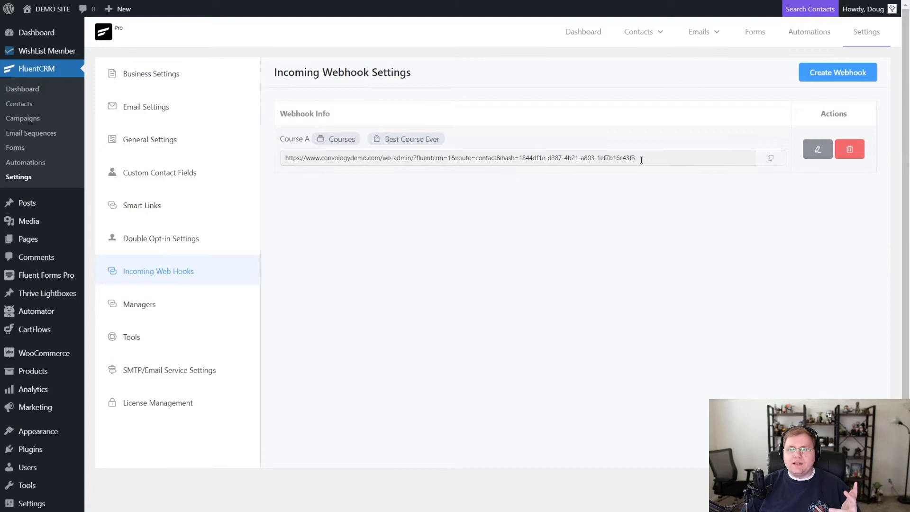
{"action": "left_click", "coordinate": [770, 157]}
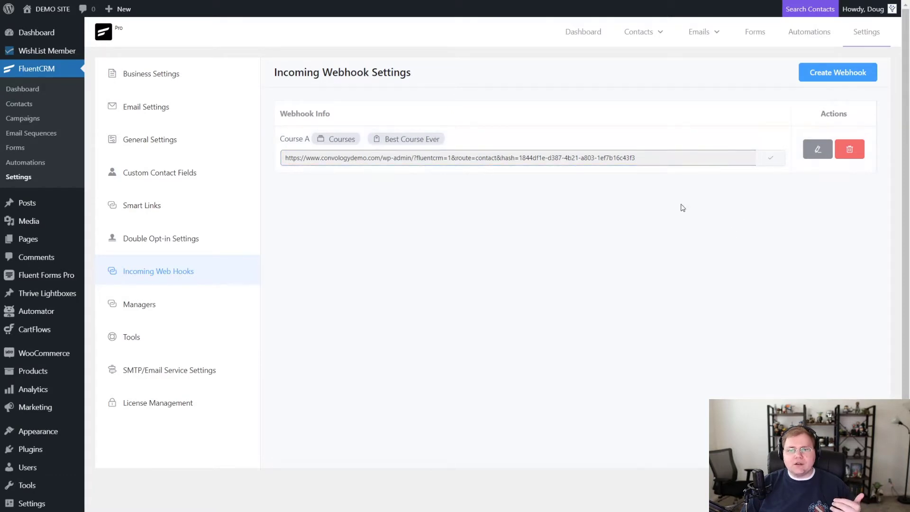
{"action": "mouse_move", "coordinate": [649, 181]}
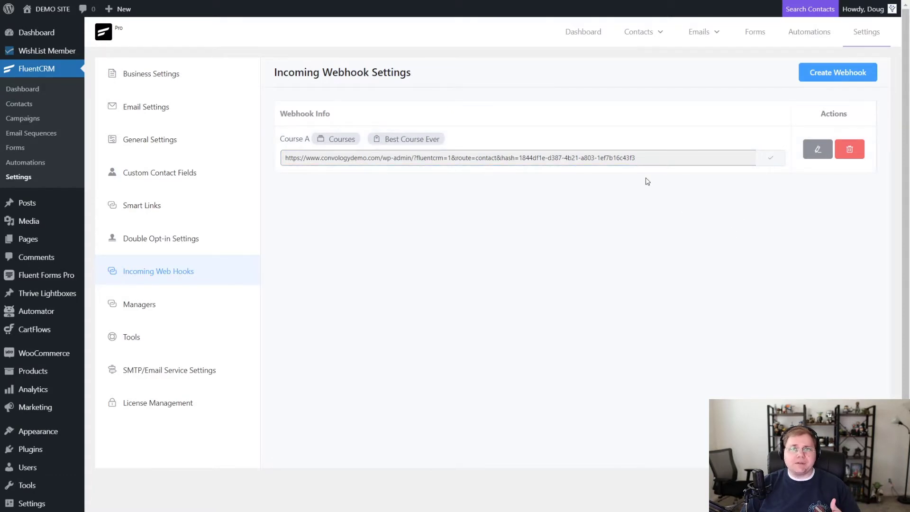